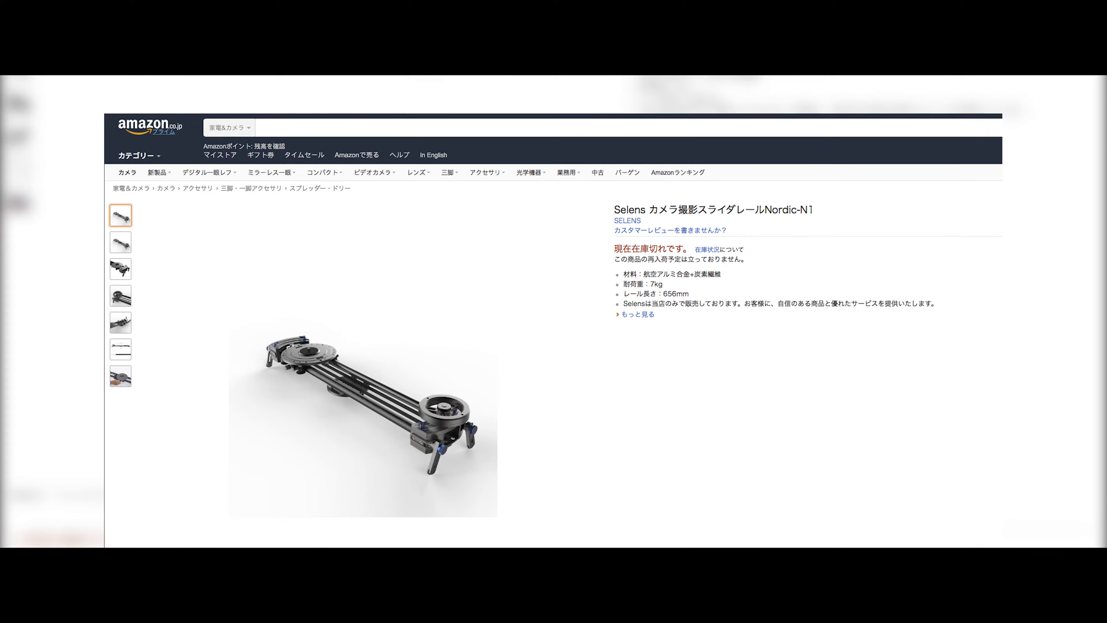
scroll("down", 3)
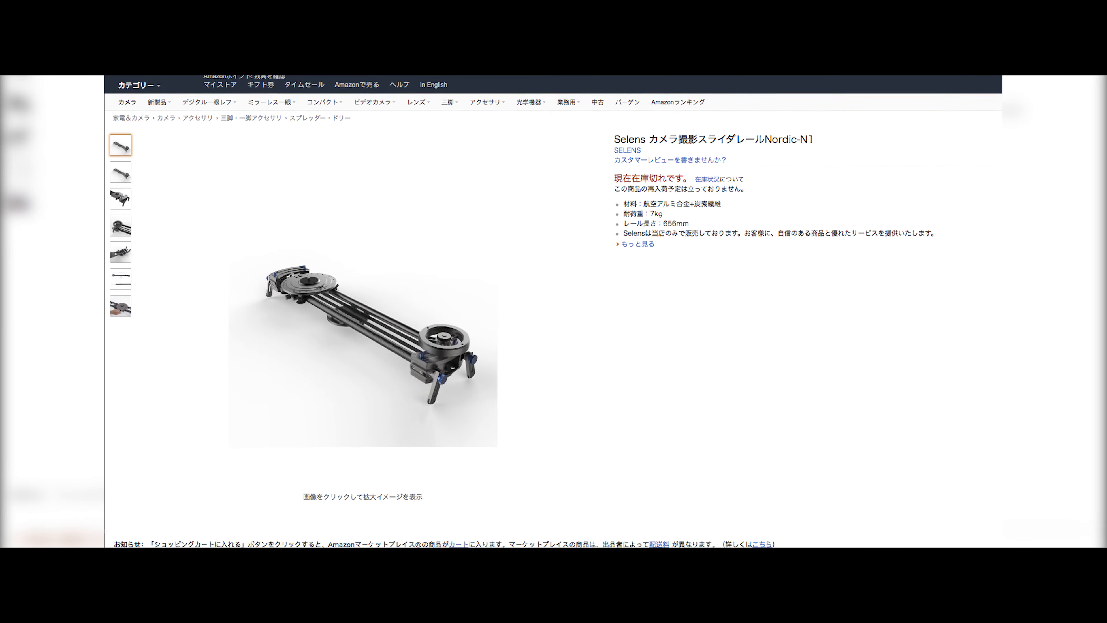
scroll("down", 3)
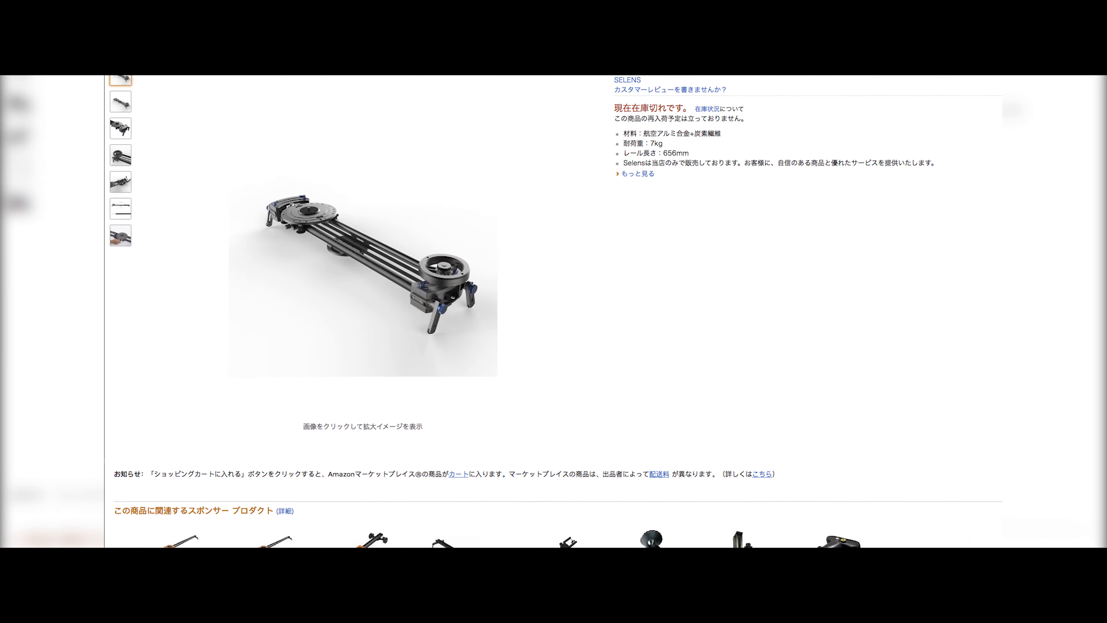